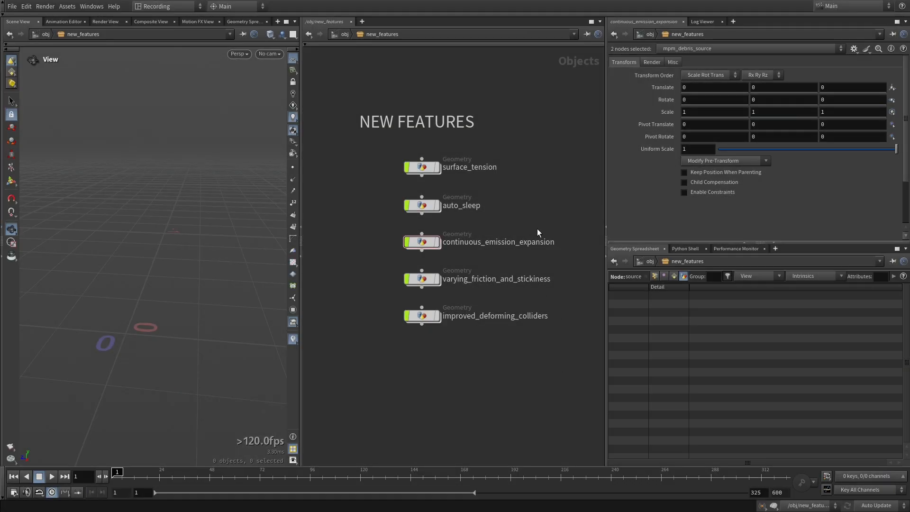
- Dive into the continuous_emission_expansion network holding the wine glass and sphere source
double_click(422, 242)
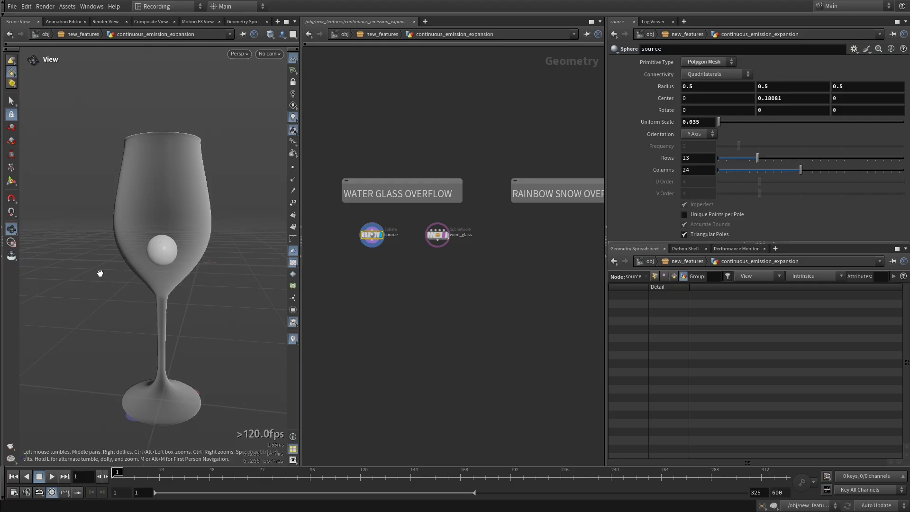
mouse_move(215, 283)
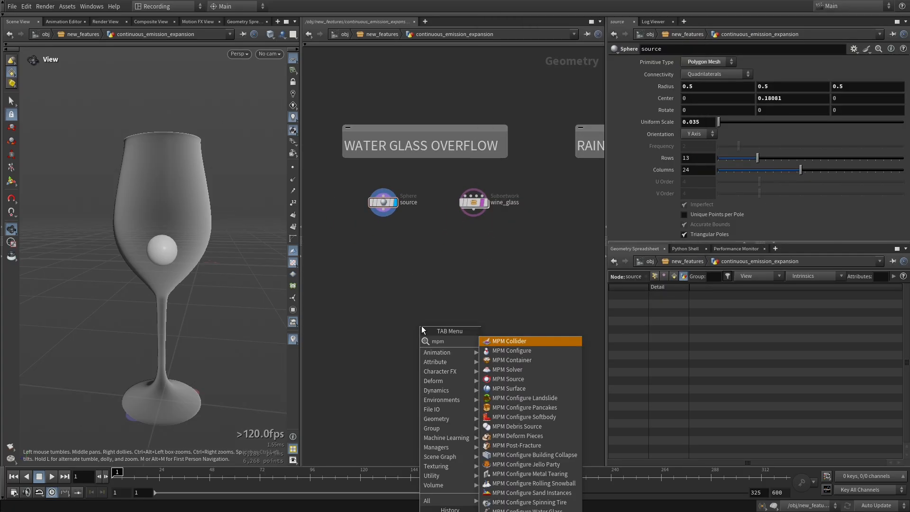
- Add the MPM Configure Water Glass setup and set container Particle Separation to 0.025*0.1
click(507, 369)
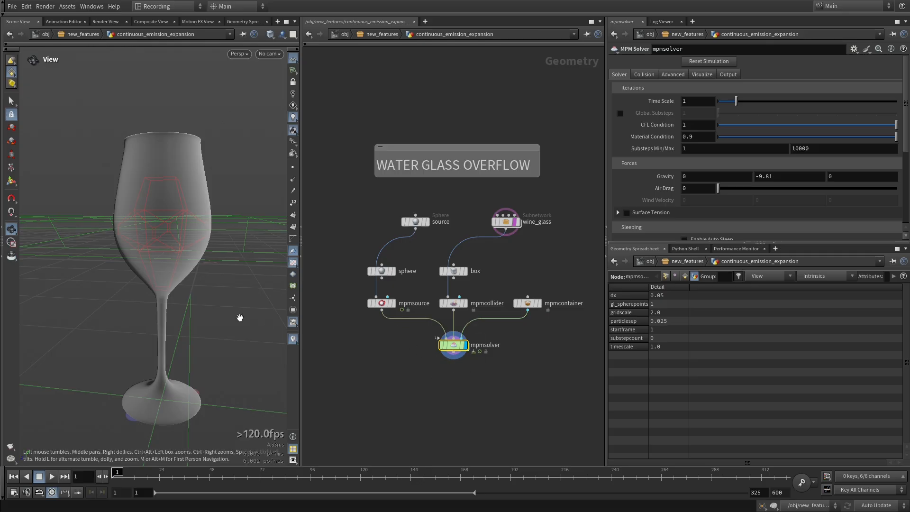
click(527, 303)
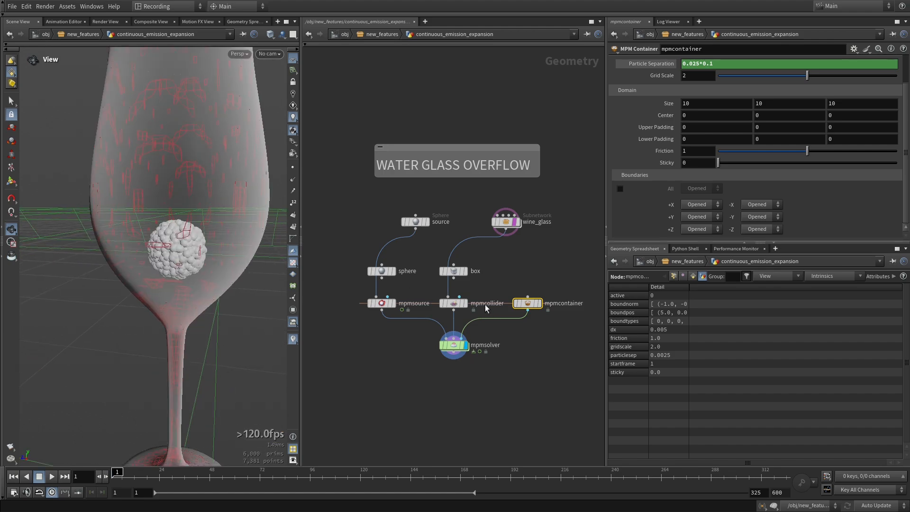
- Check the collider settings, then enable Particle-Level Collisions on mpmsolver
click(453, 302)
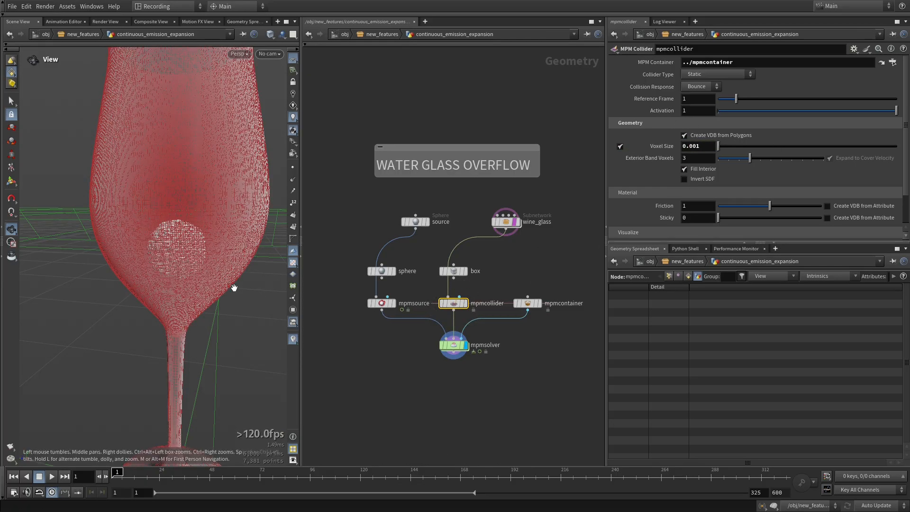
scroll(down, 3)
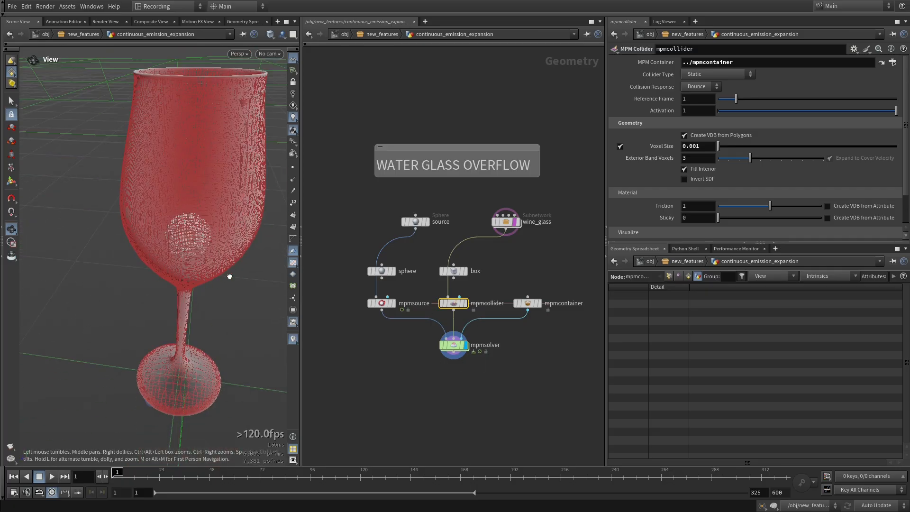
click(453, 345)
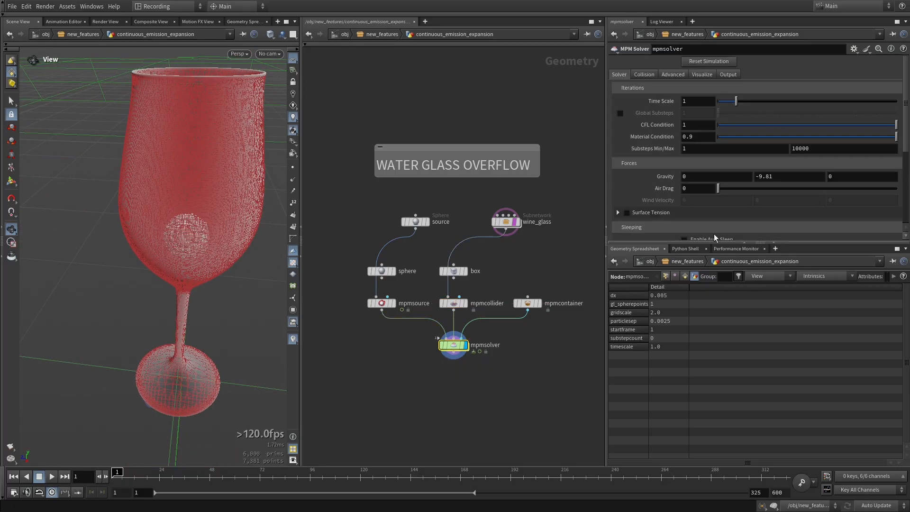
click(644, 74)
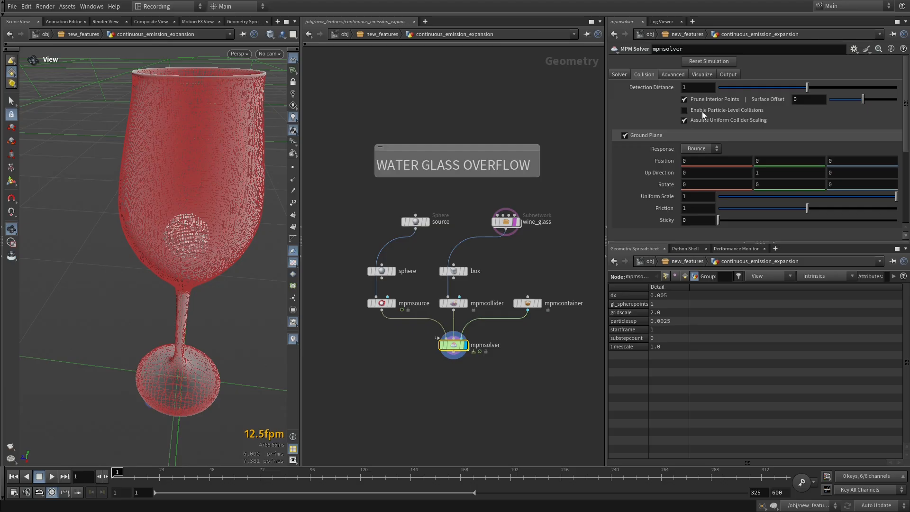
click(684, 110)
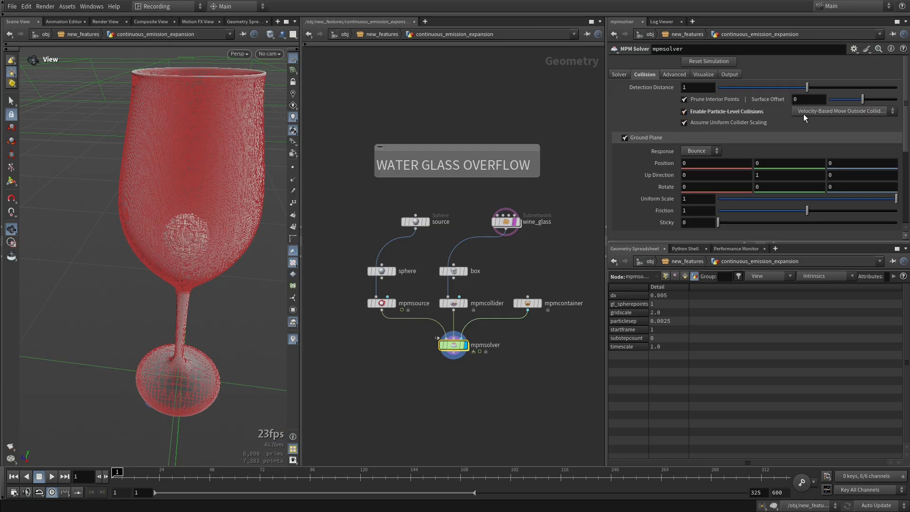
mouse_move(501, 272)
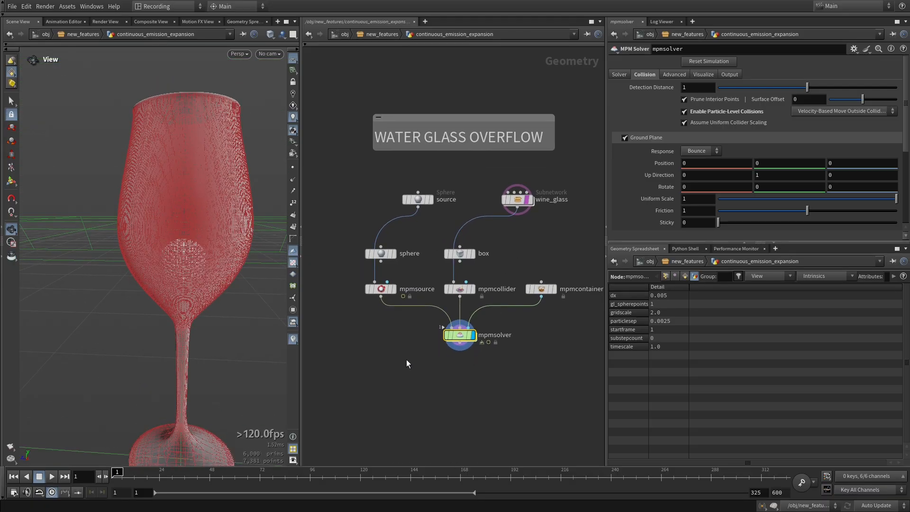
- Color particles by the speed attribute with a blue-white ramp and turn off Show Colliders
click(703, 74)
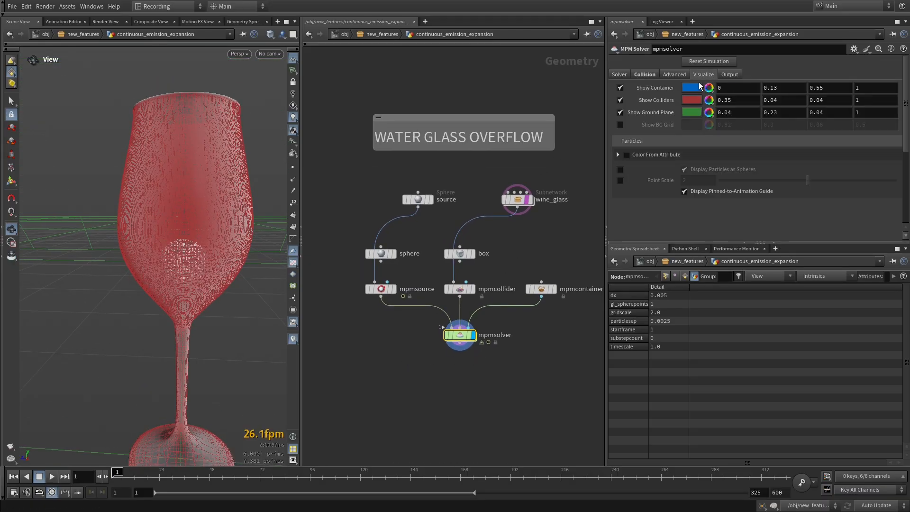
click(618, 155)
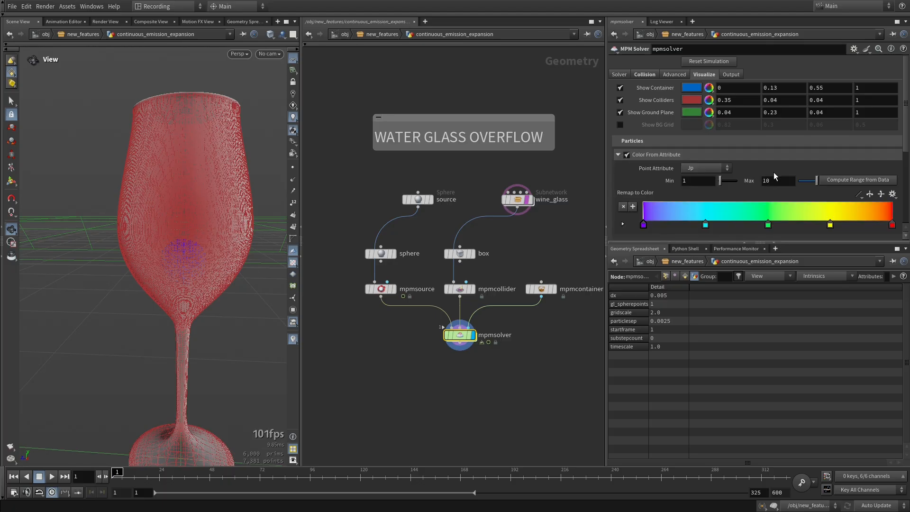
click(706, 167)
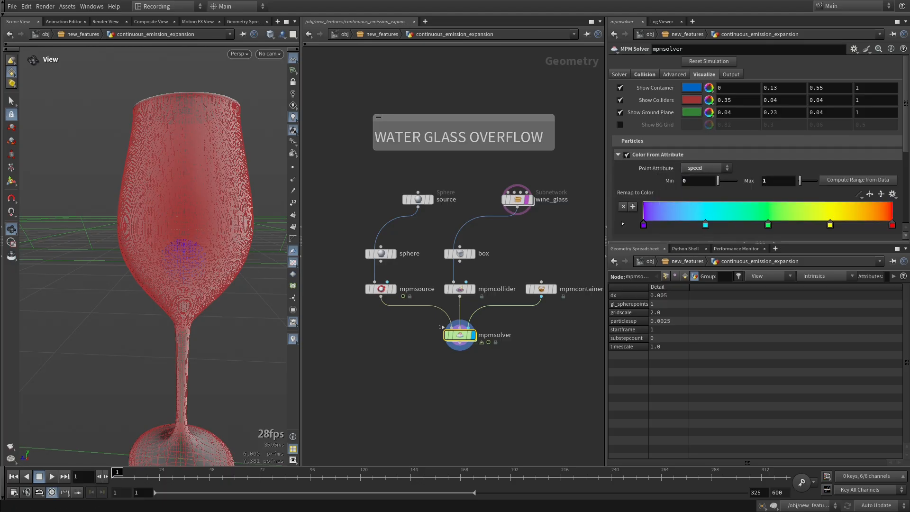
click(892, 194)
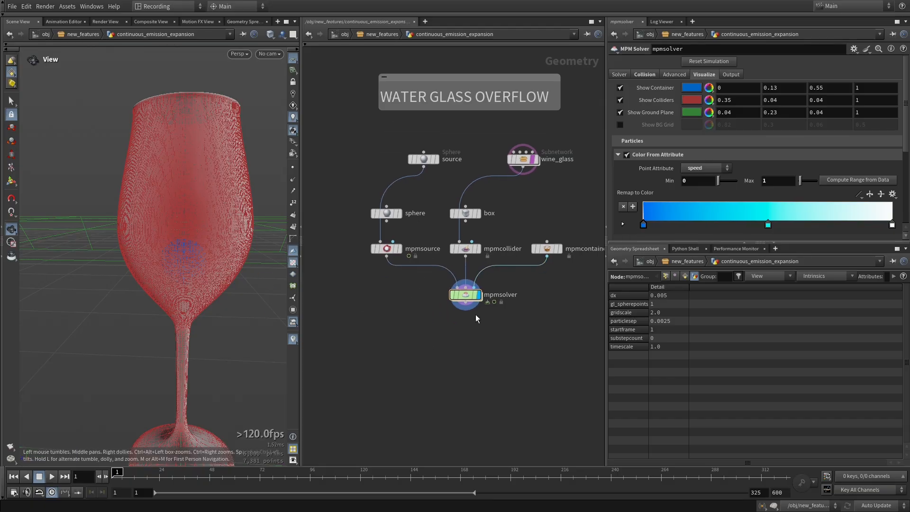
click(619, 100)
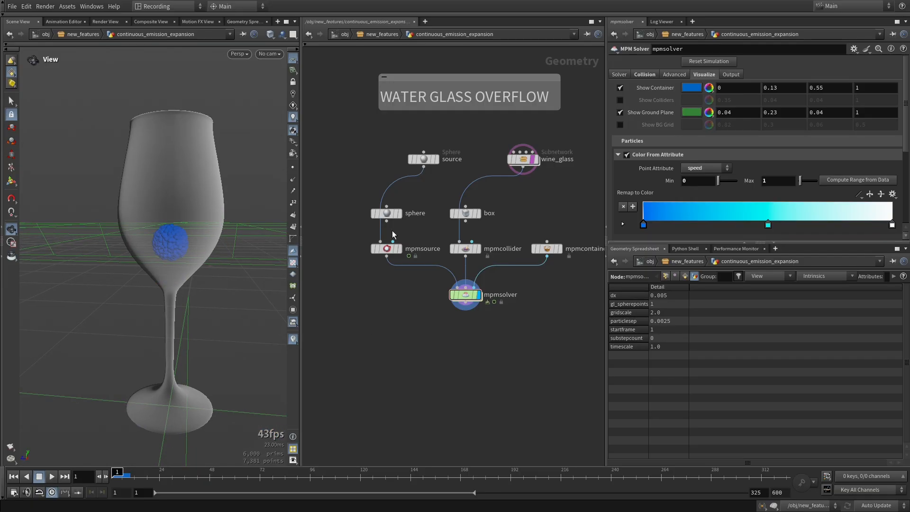
- Change mpmsource Emission Type from Once to Continuous
click(387, 248)
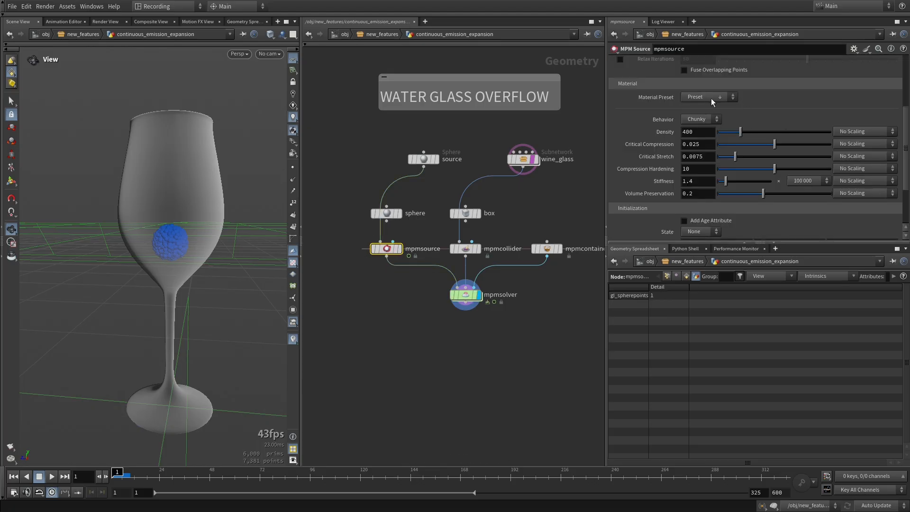
click(709, 97)
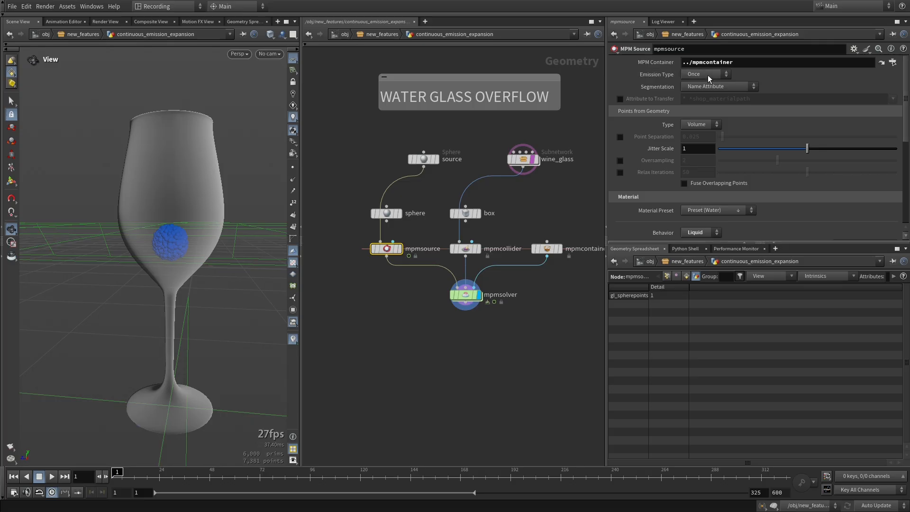
click(704, 74)
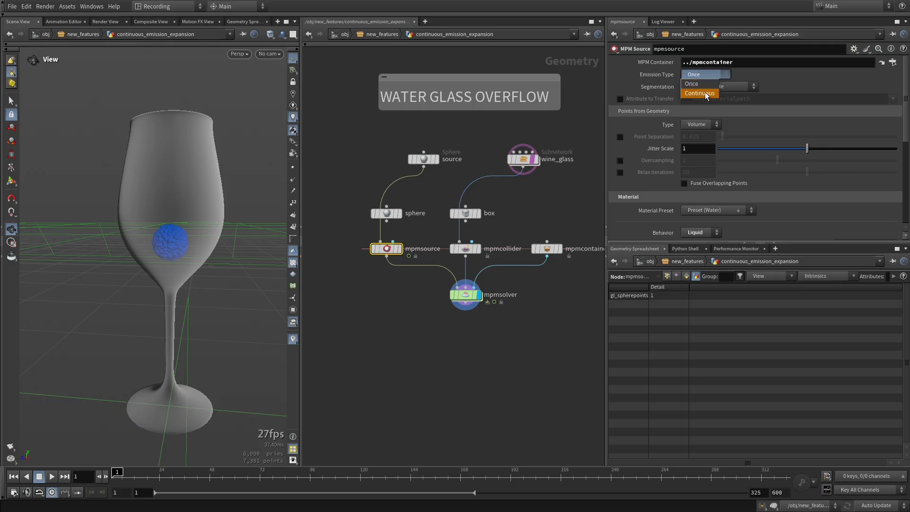
click(700, 93)
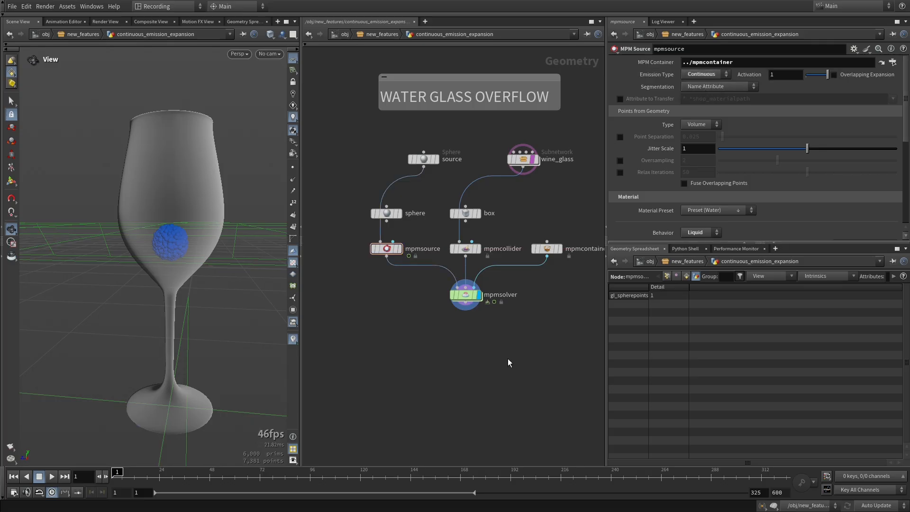
click(52, 475)
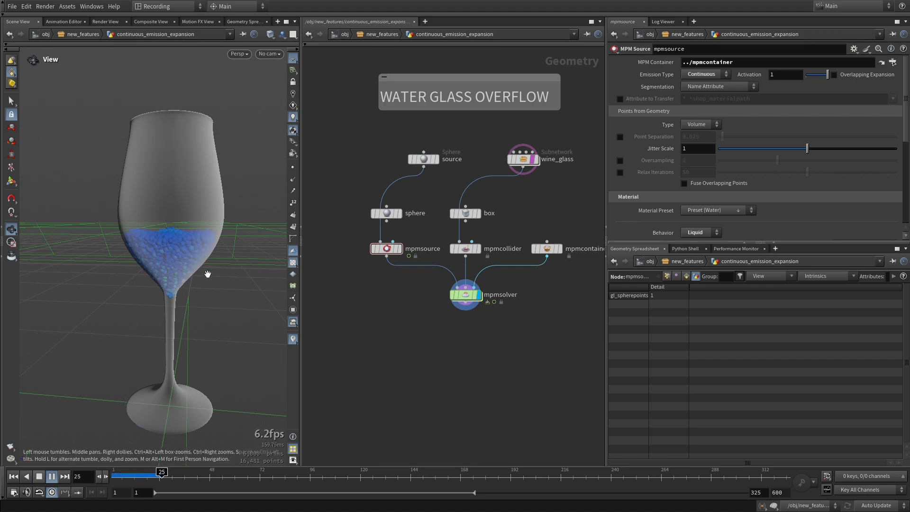
- Play the simulation and watch water from the sphere collect in the glass bowl
click(52, 476)
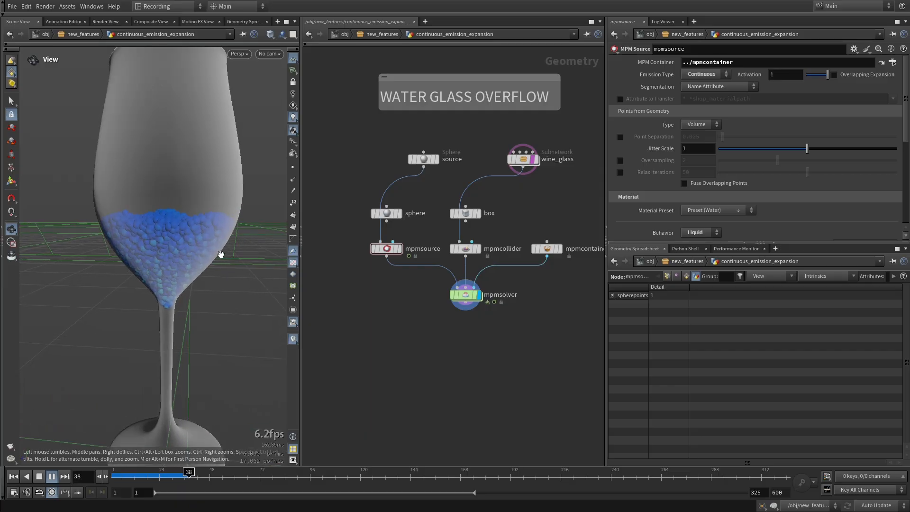
click(51, 476)
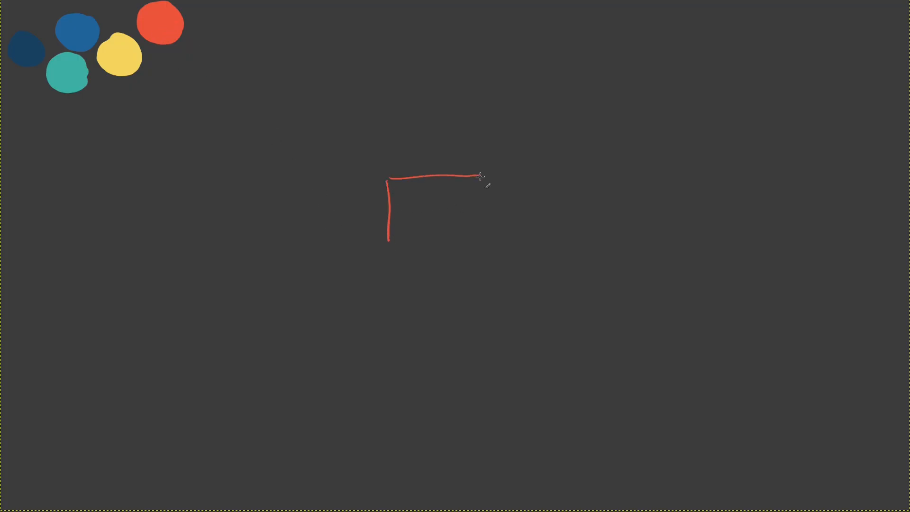
- Draw a red rectangle outline in the centre of the dark canvas
drag(476, 177, 389, 241)
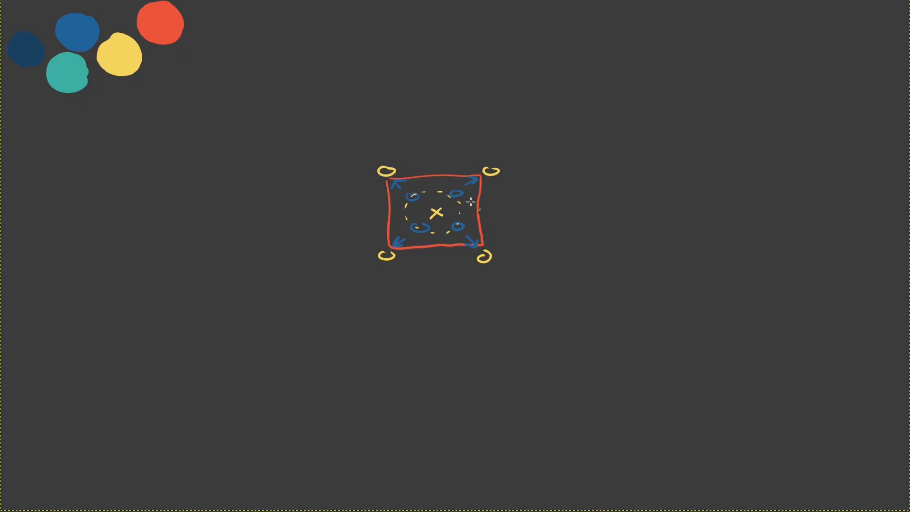
mouse_move(433, 213)
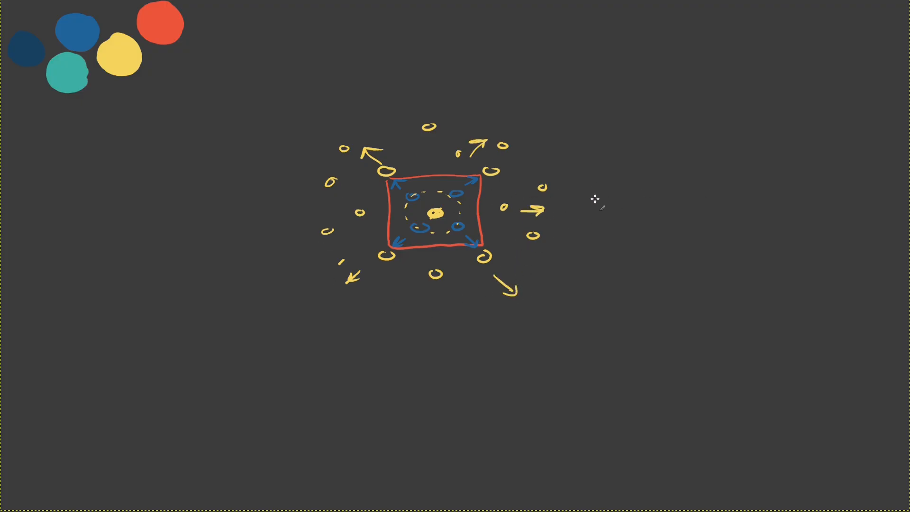
mouse_move(529, 176)
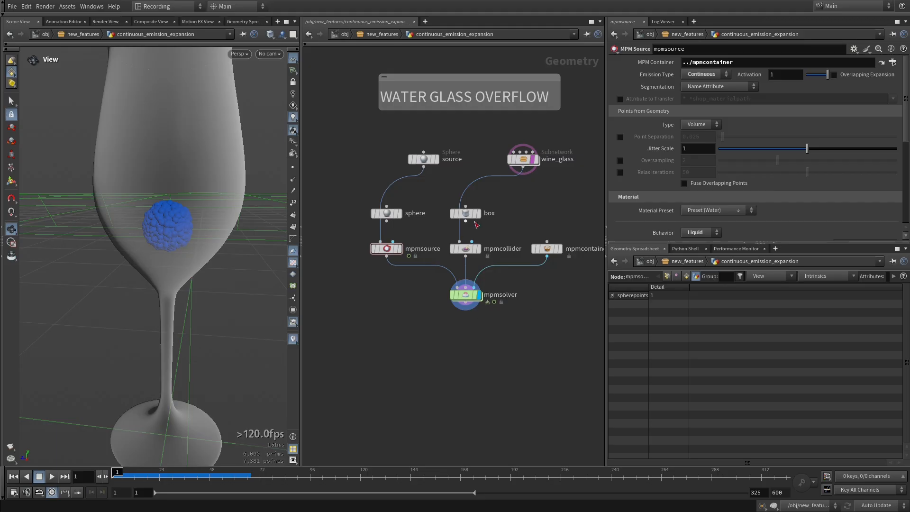
- Enable overlapping expansion on the water source node
click(385, 249)
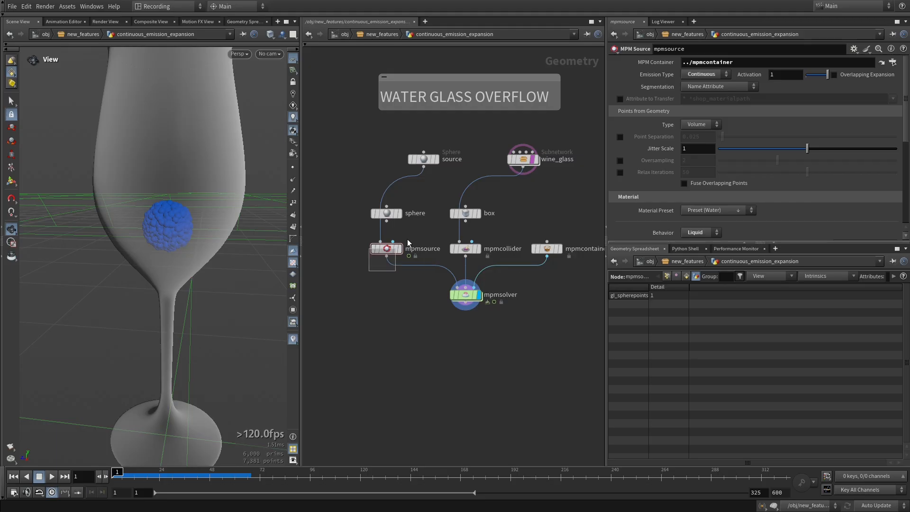
click(385, 248)
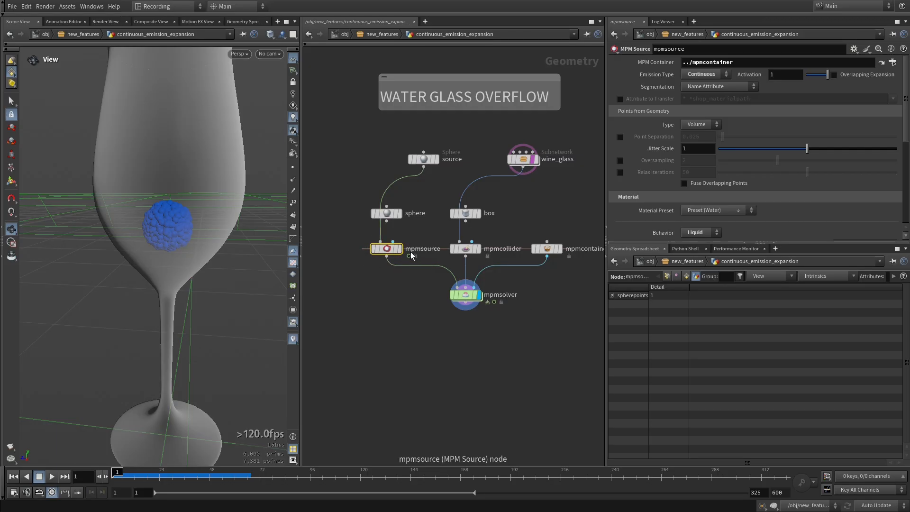
click(835, 75)
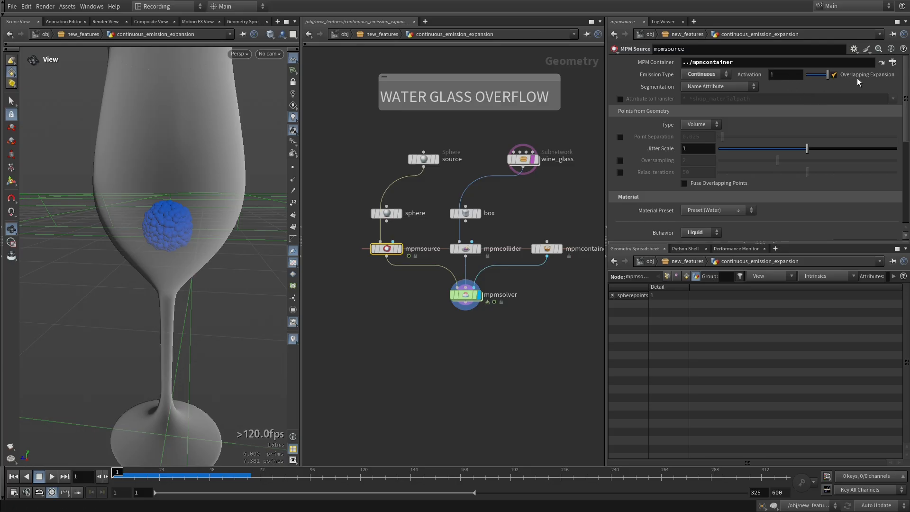
click(834, 74)
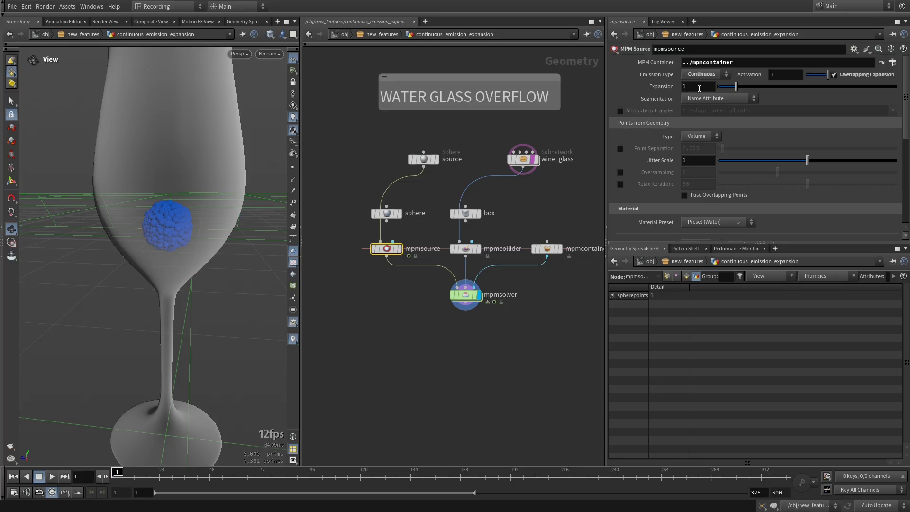
click(698, 87)
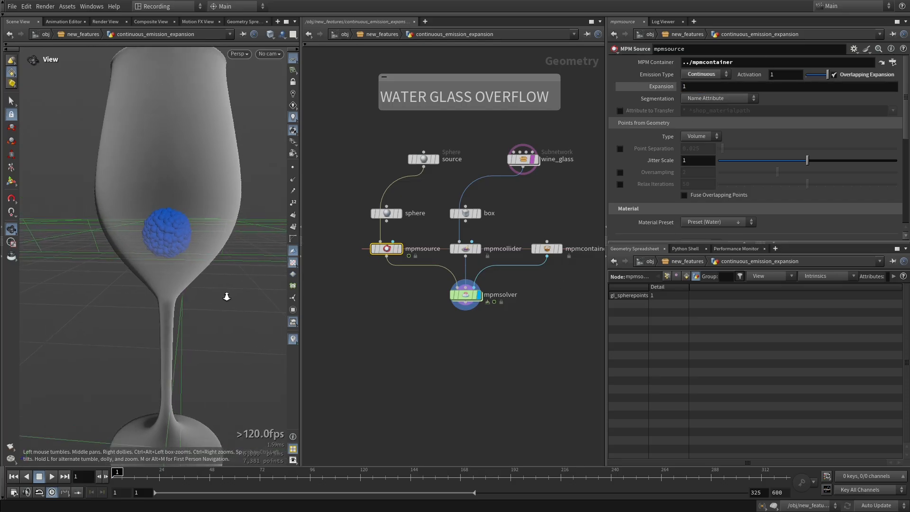
- Set the source expansion to 25 and play the simulation to see water overflow
click(51, 476)
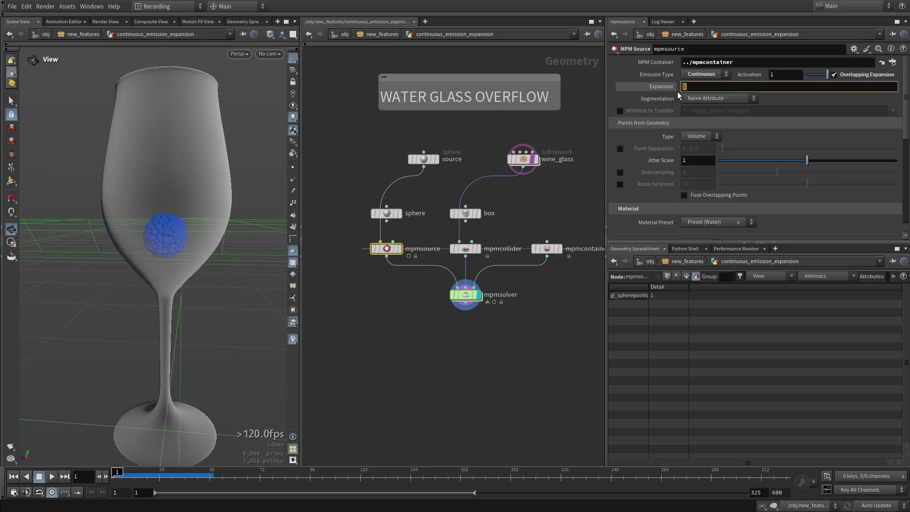
text(25)
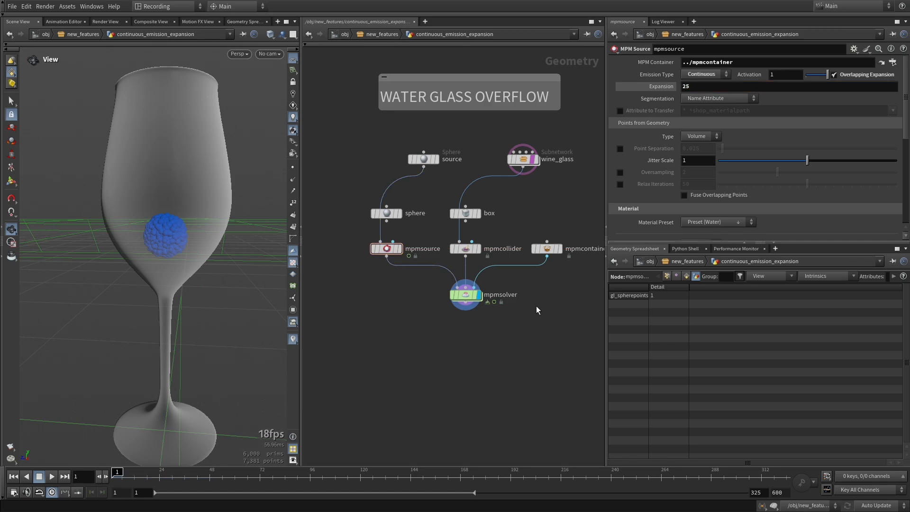
click(53, 477)
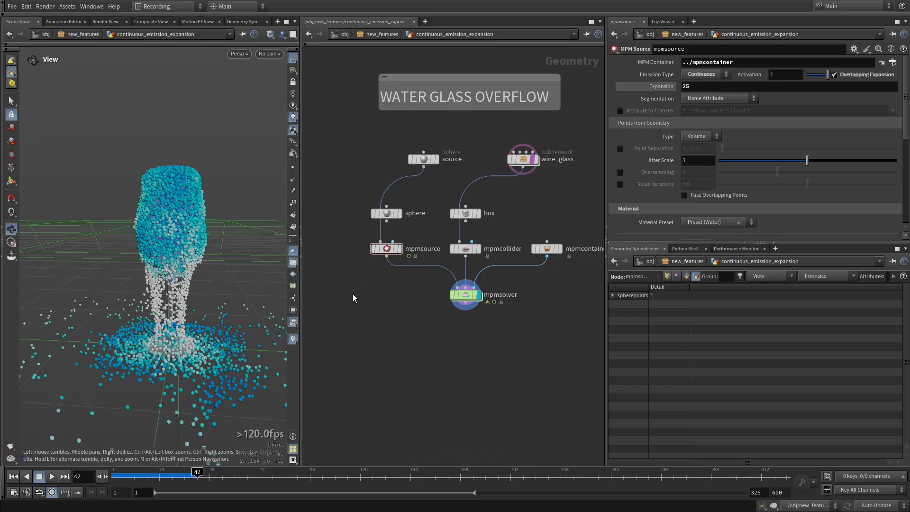
mouse_move(372, 301)
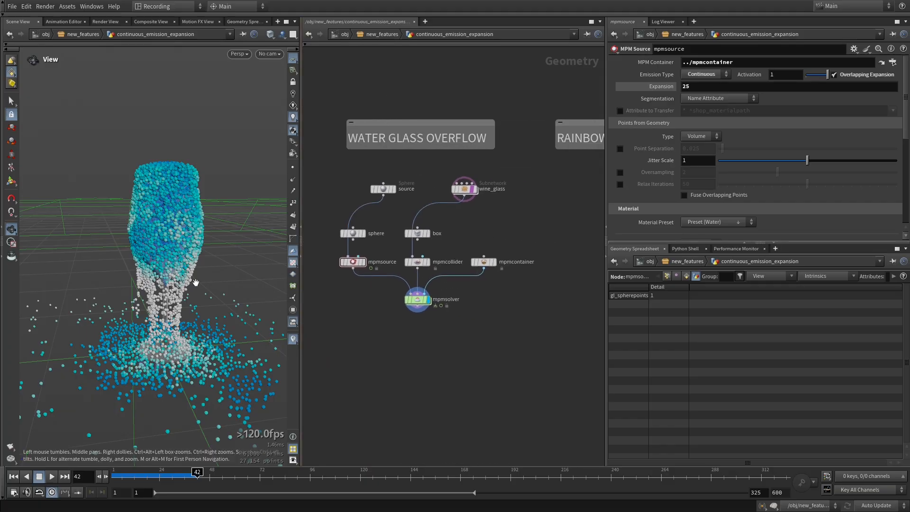
- Set the Material Preset of the copied mpmsource1 to Snow
scroll(down, 3)
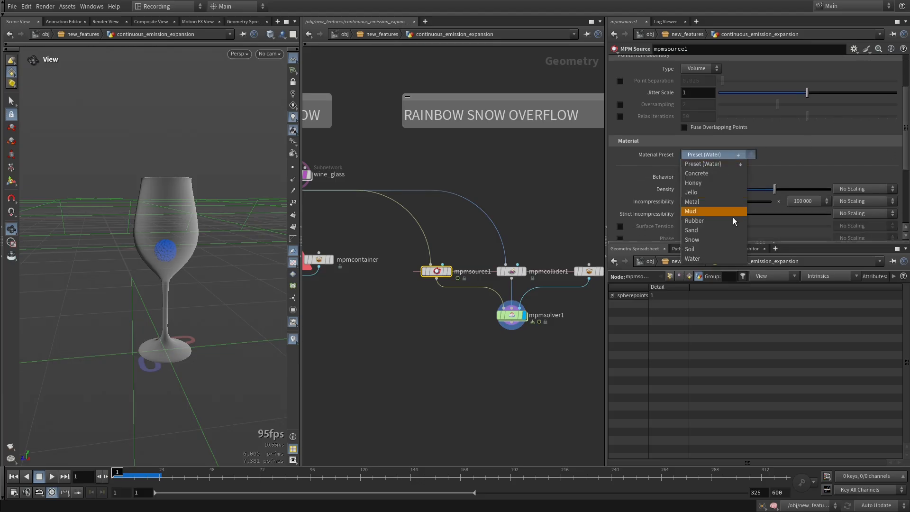
click(692, 239)
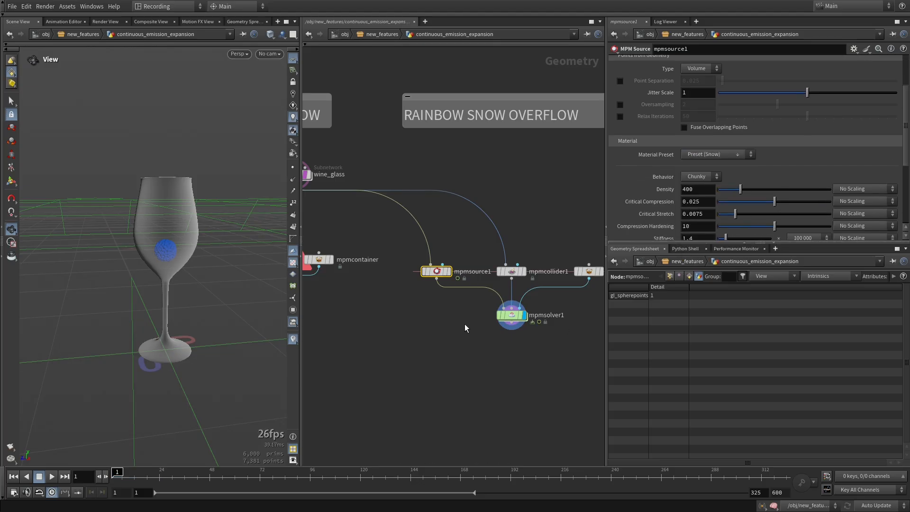
key(tab)
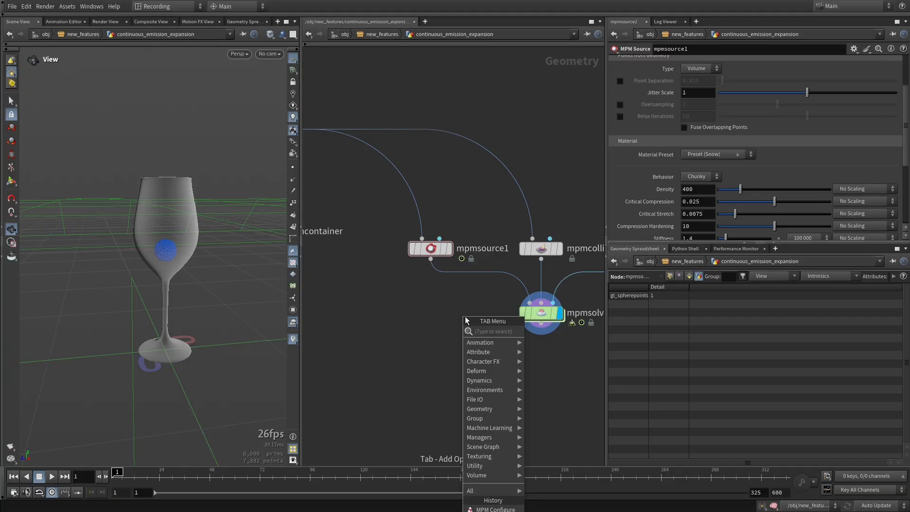
text(pointw)
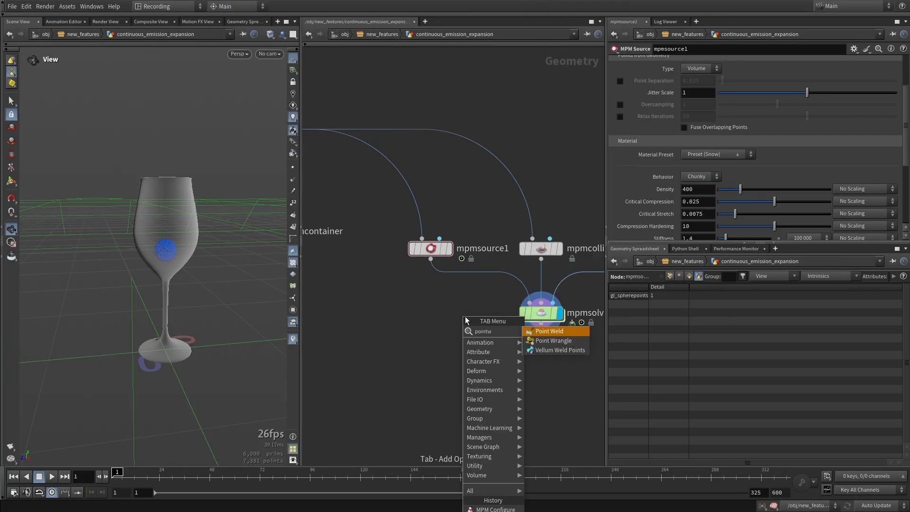
click(553, 340)
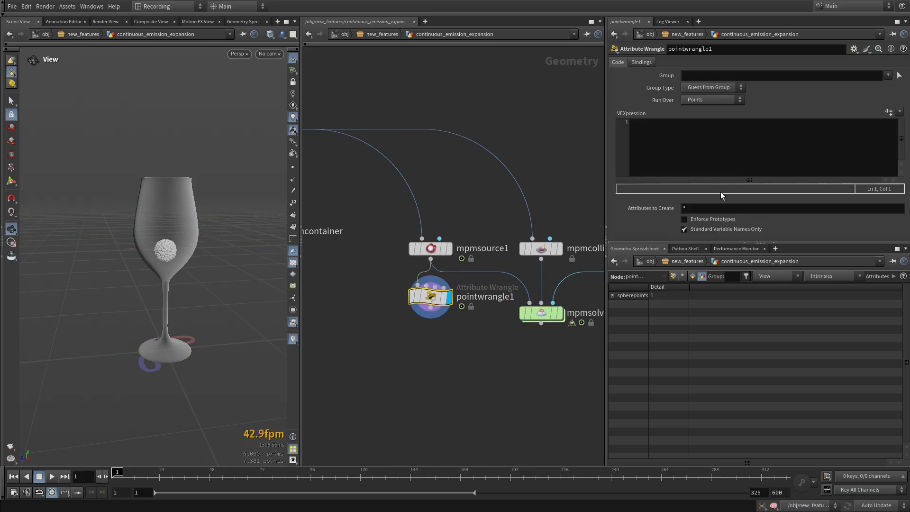
text(@birth = @)
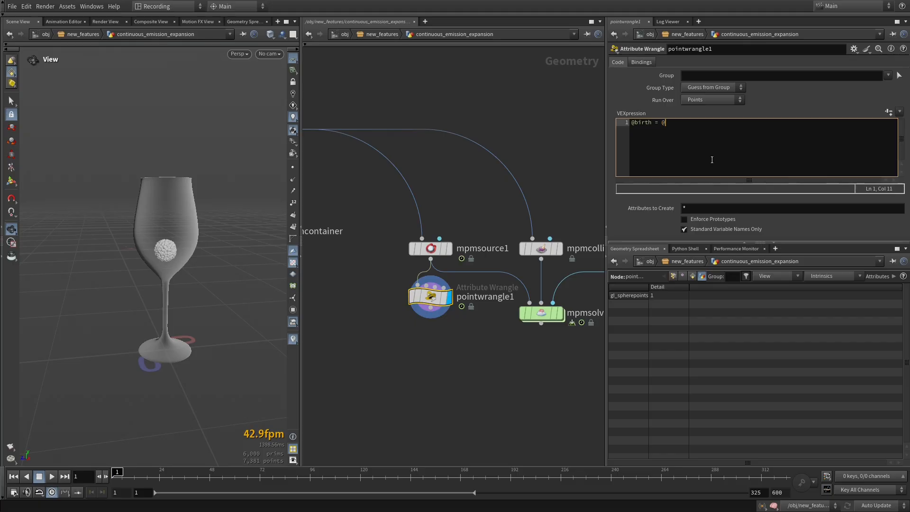
text(TIme;)
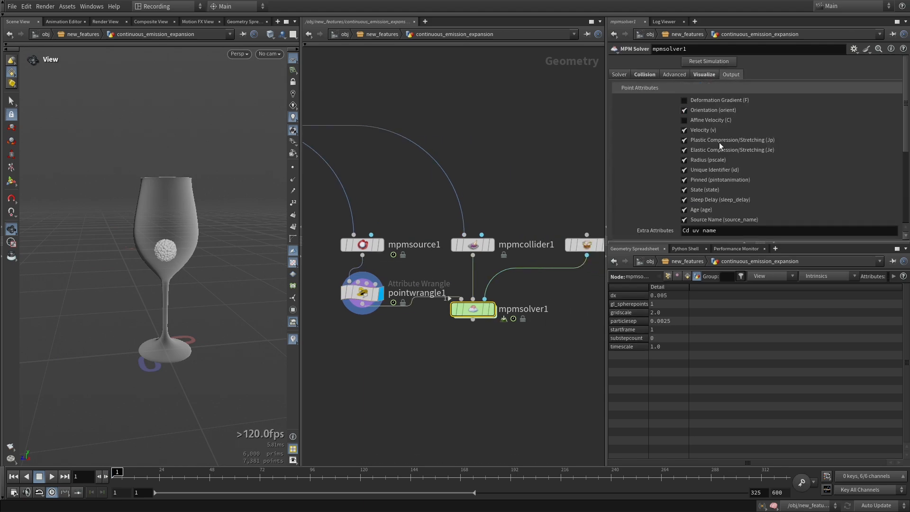
text(birth)
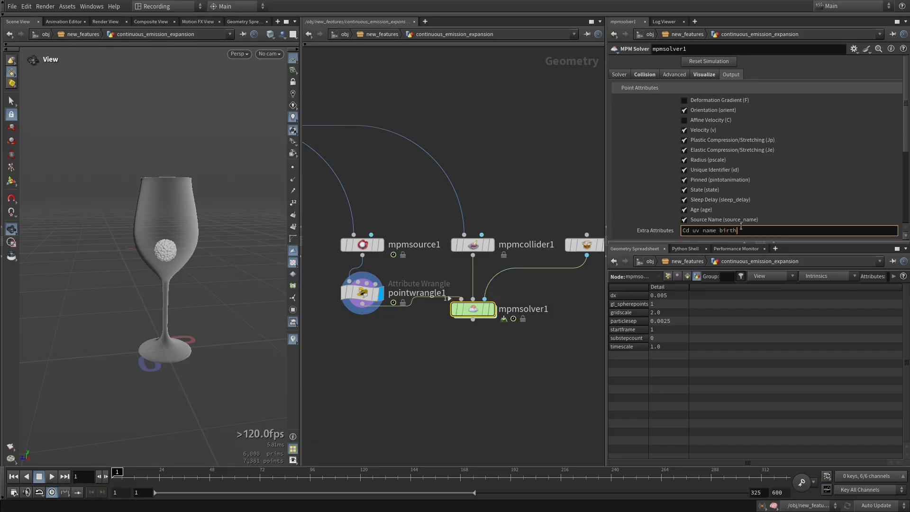
key(Tab)
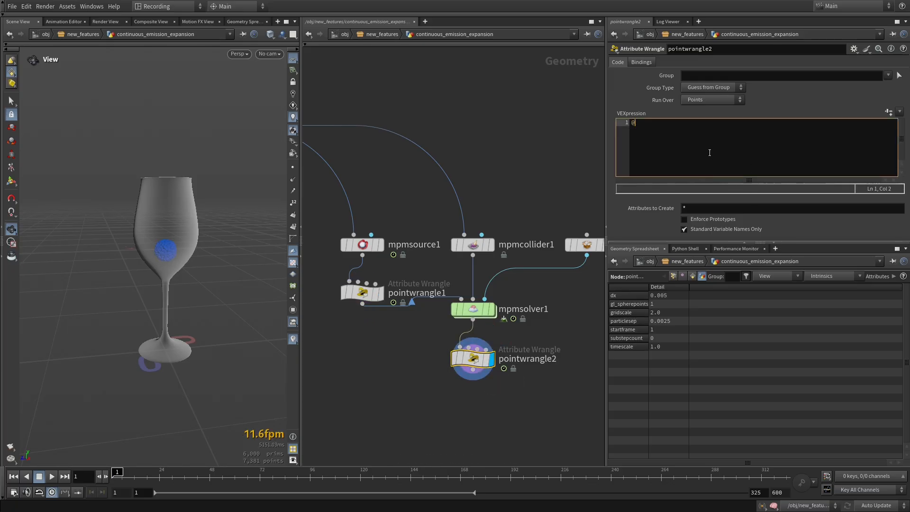
text(@Cd)
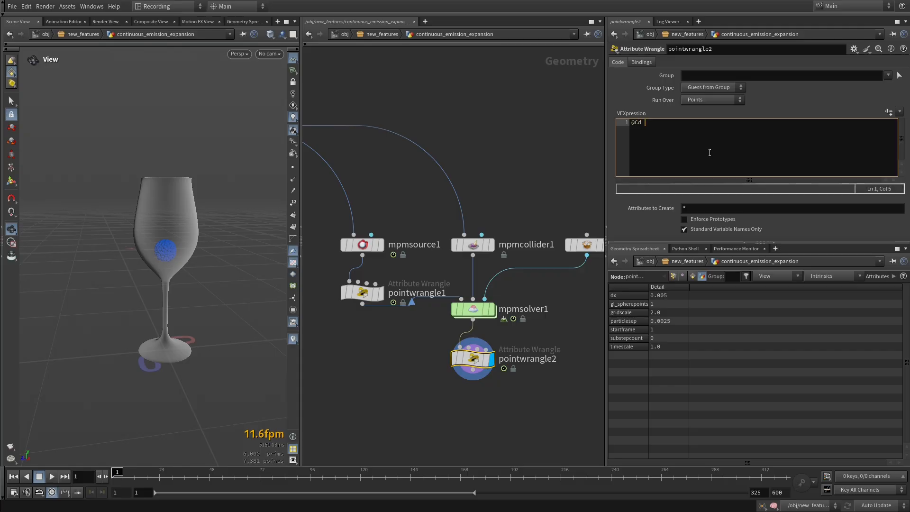
text(= charmap)
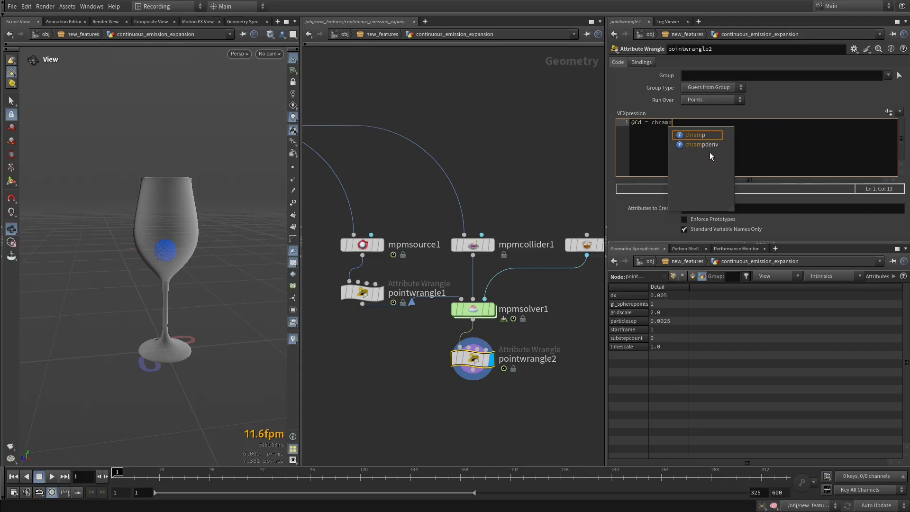
click(698, 135)
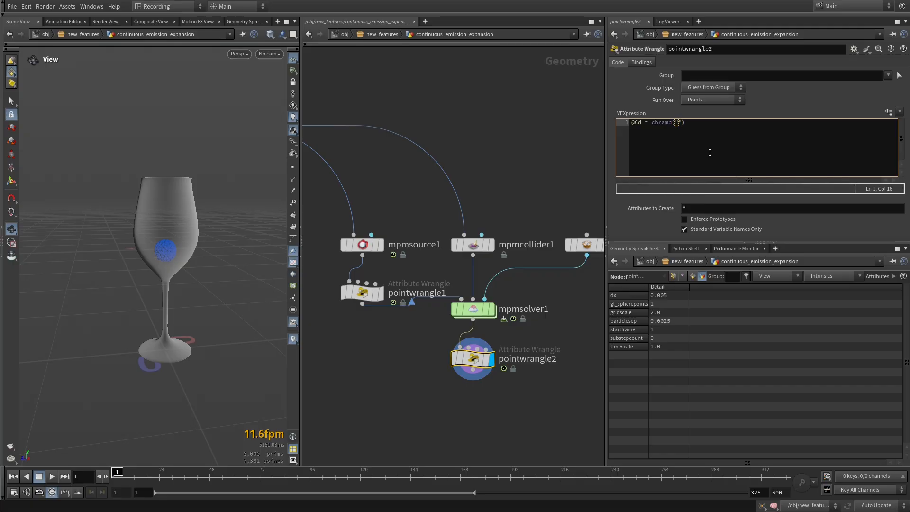
text("ramp",)
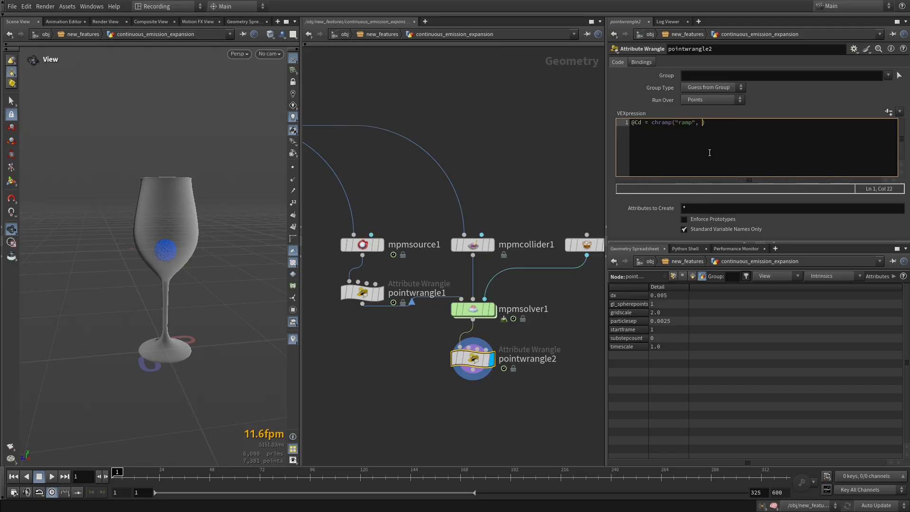
text(@birth)
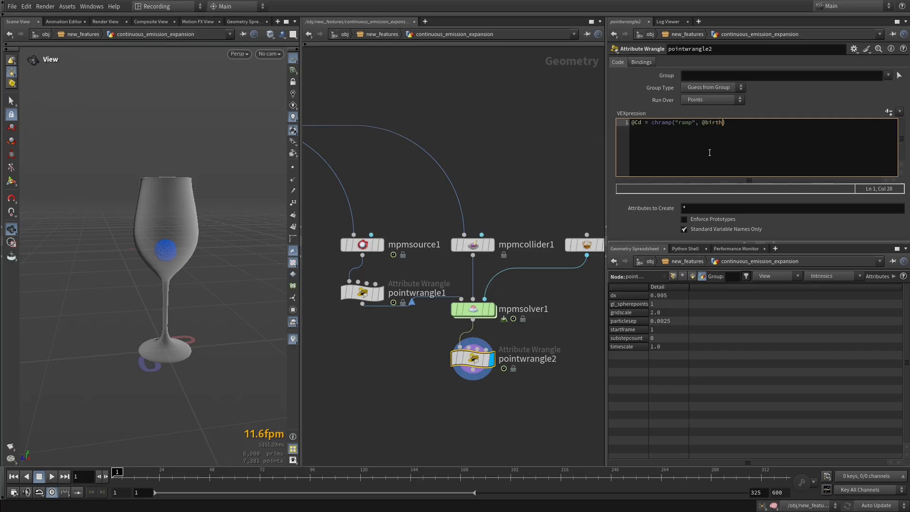
text(;)
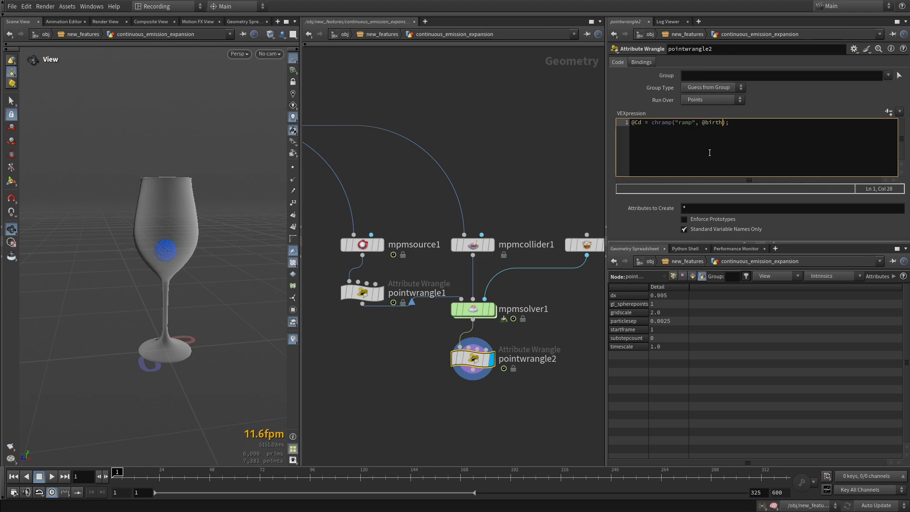
text(%)
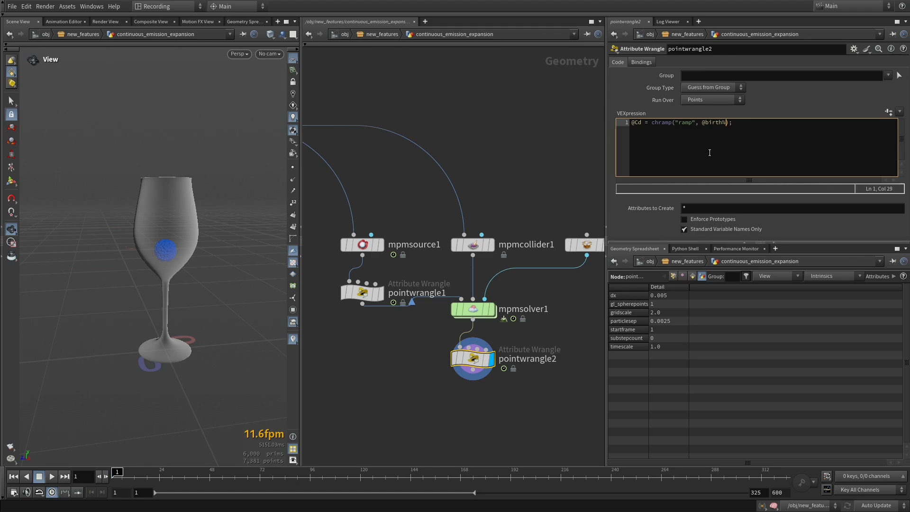
text(1)
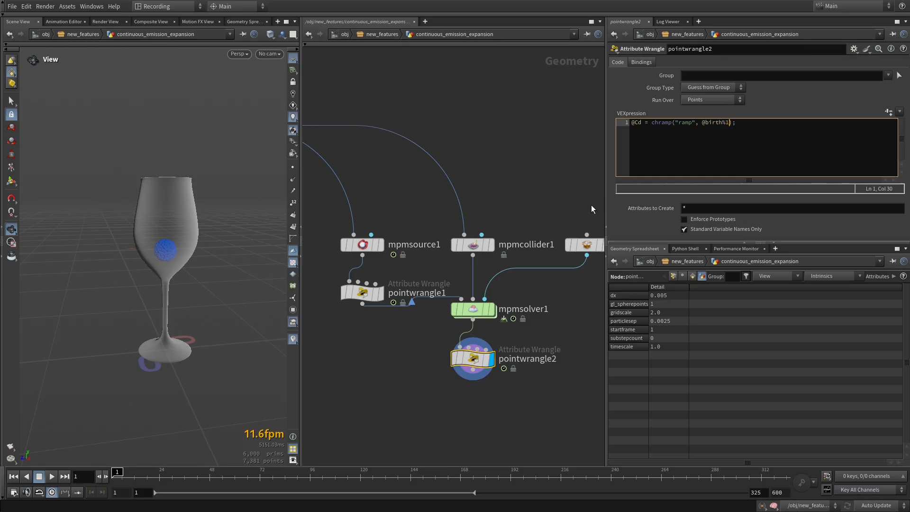
click(853, 48)
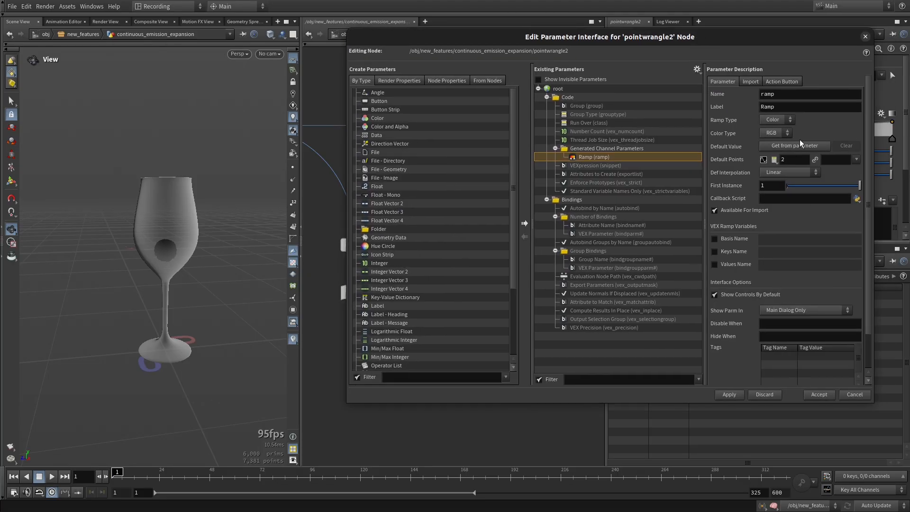
- Accept the new ramp parameter and apply the rainbow preset to it
click(819, 394)
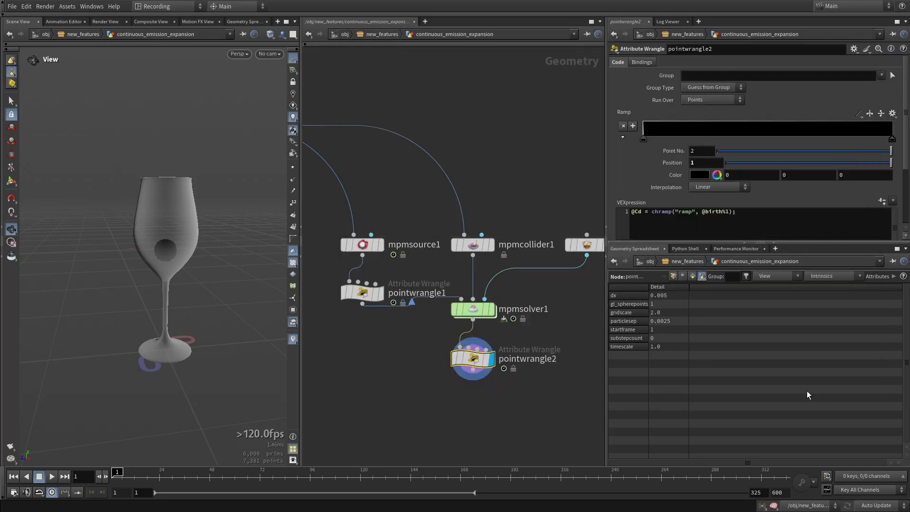
click(895, 112)
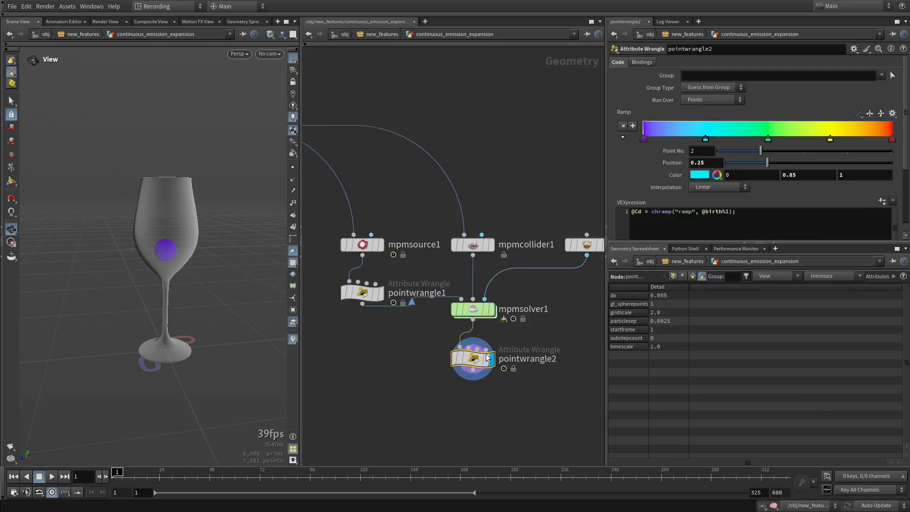
- Play the snow simulation to about frame 111, then stop playback
click(52, 476)
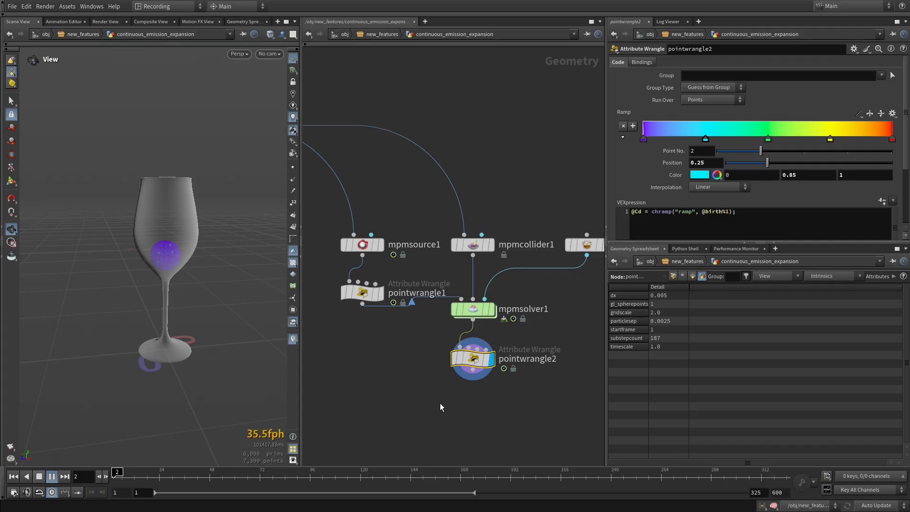
click(52, 476)
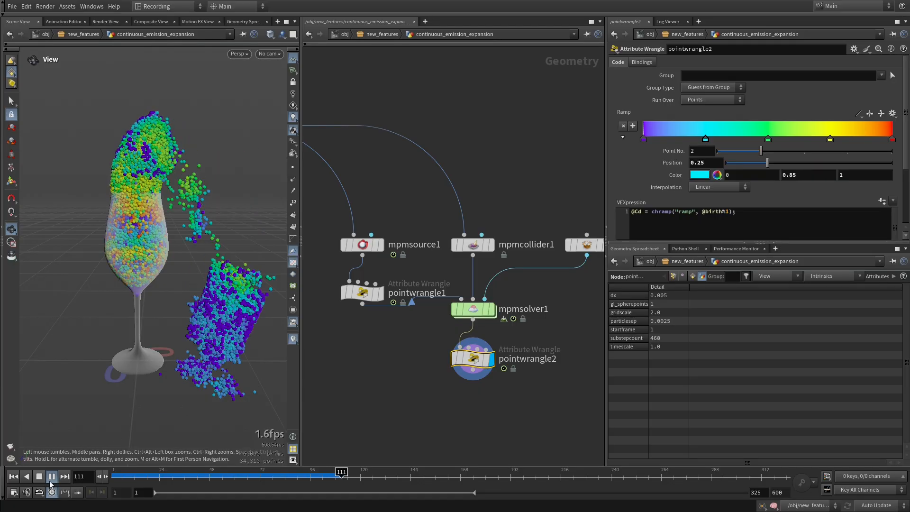
click(51, 477)
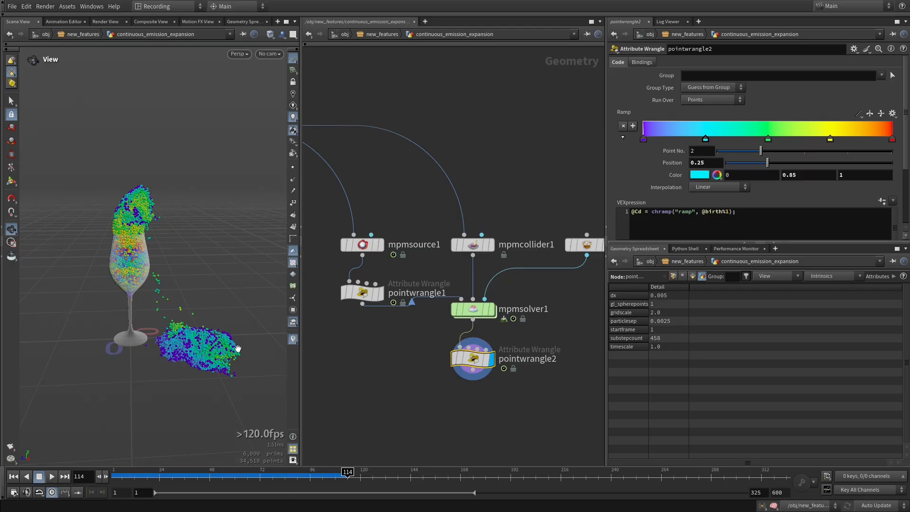
mouse_move(236, 358)
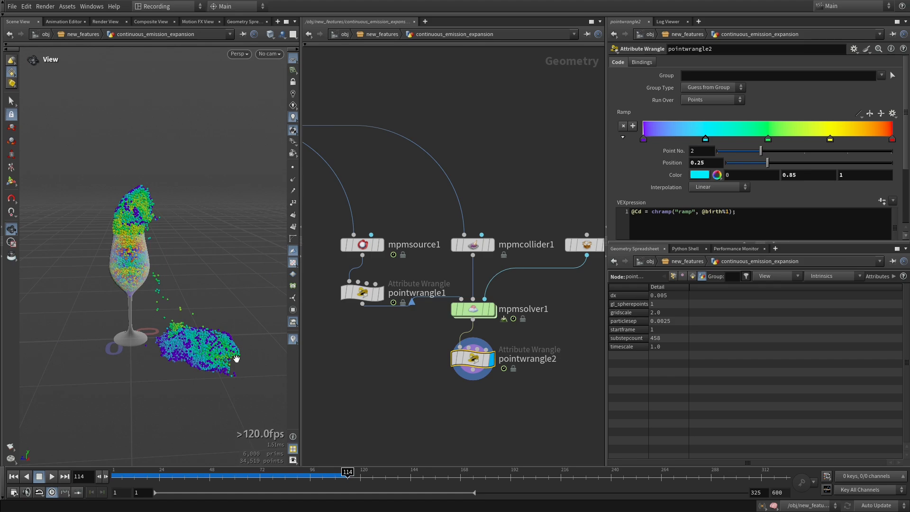
mouse_move(228, 345)
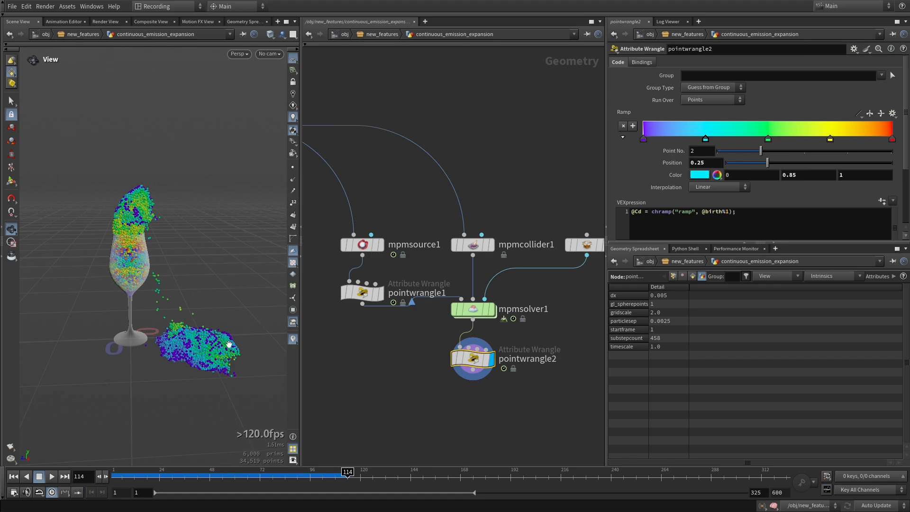
mouse_move(207, 290)
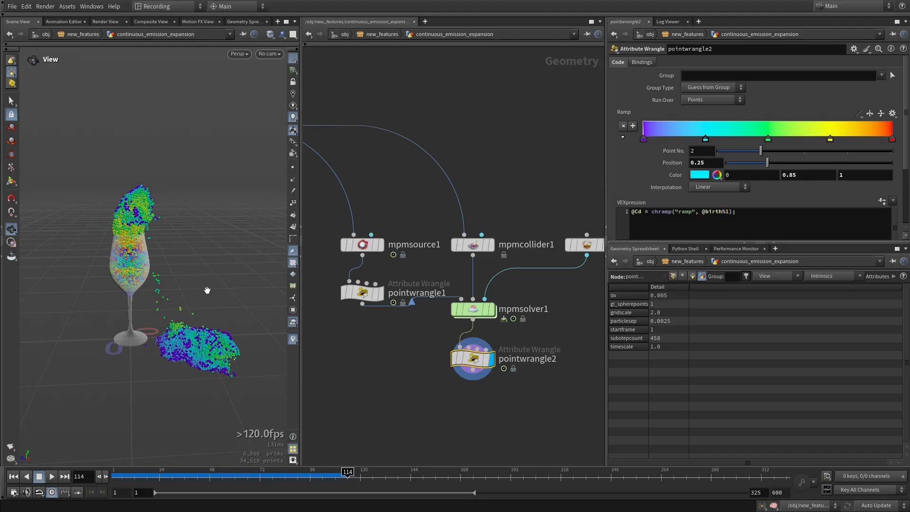
mouse_move(210, 343)
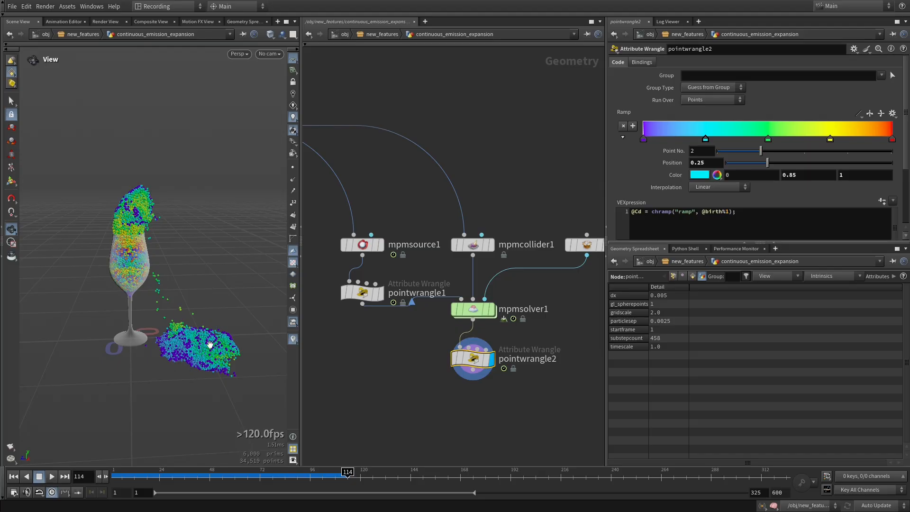
mouse_move(204, 344)
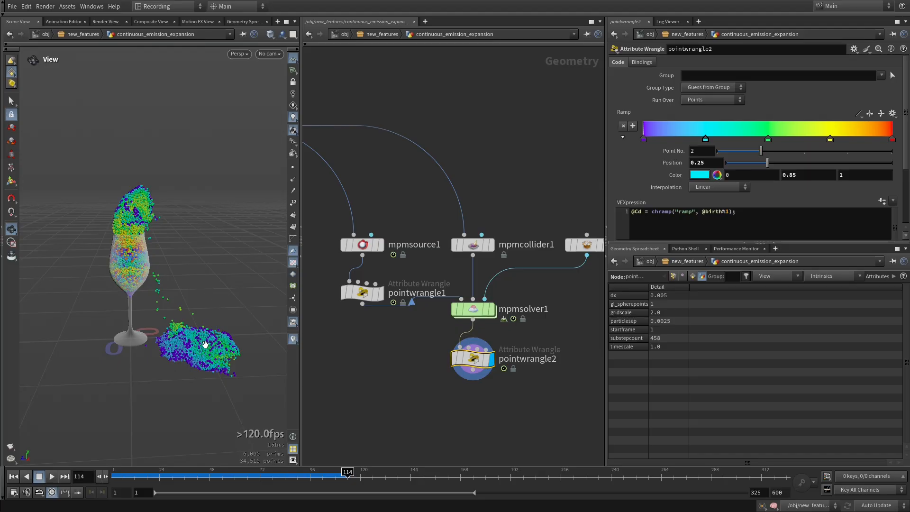